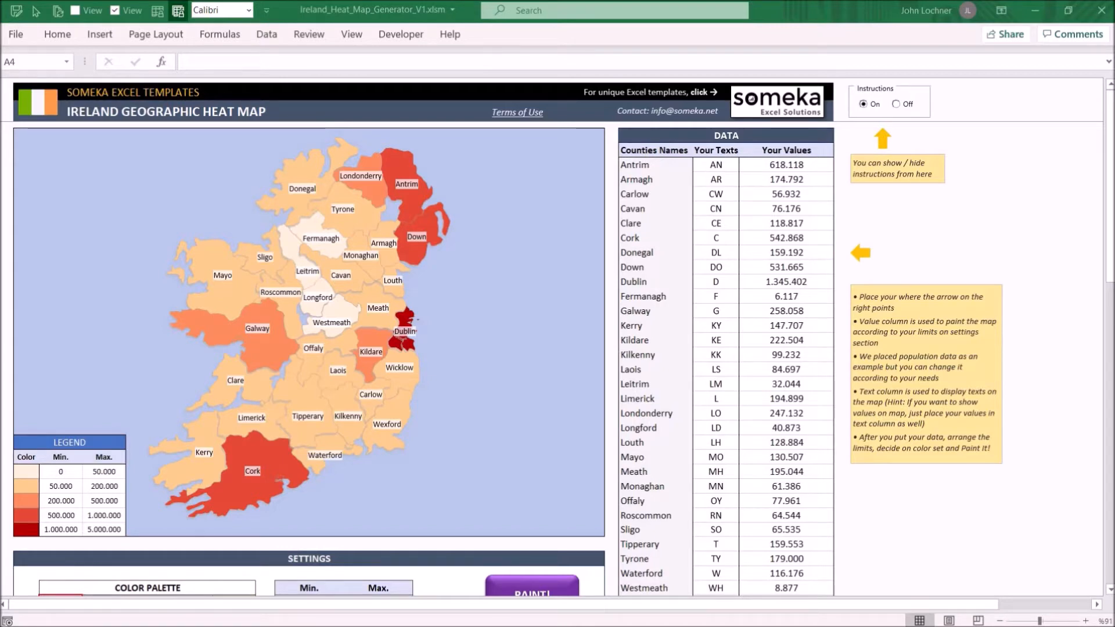
{"action": "mouse_move", "coordinate": [618, 304]}
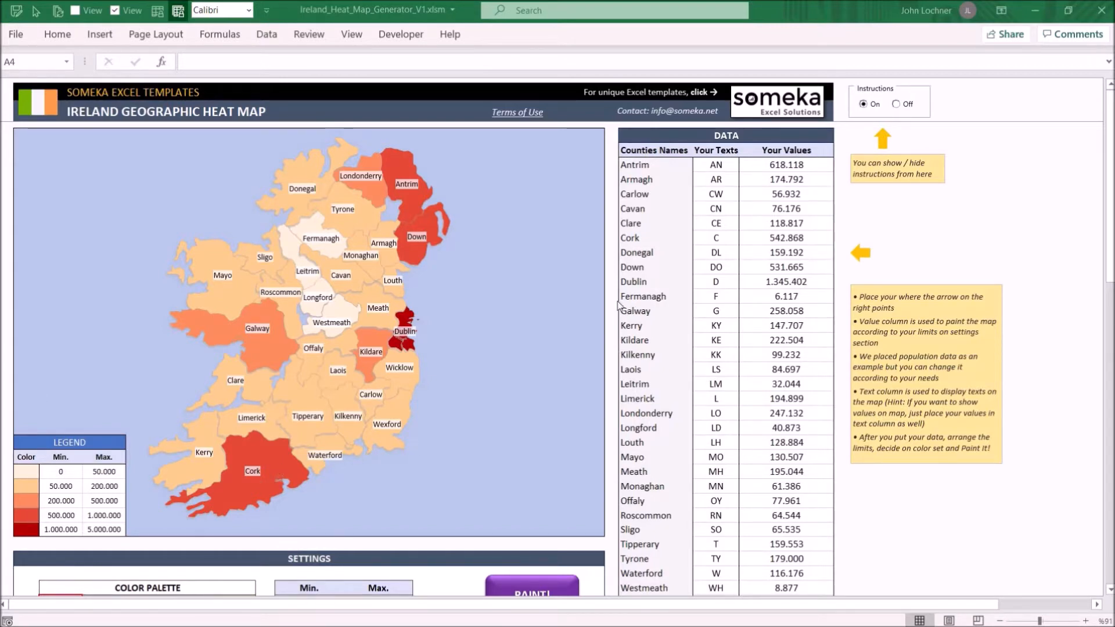
Select Antrim's and Dublin's values, county names and county values in the data table
{"action": "left_click", "coordinate": [786, 164]}
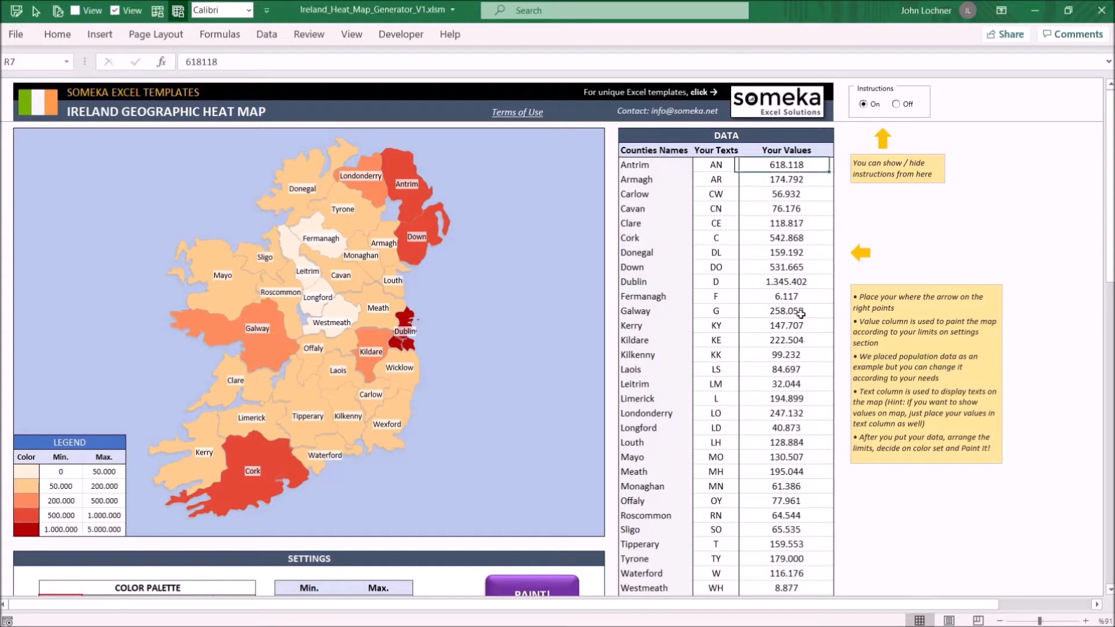
{"action": "left_click", "coordinate": [785, 310]}
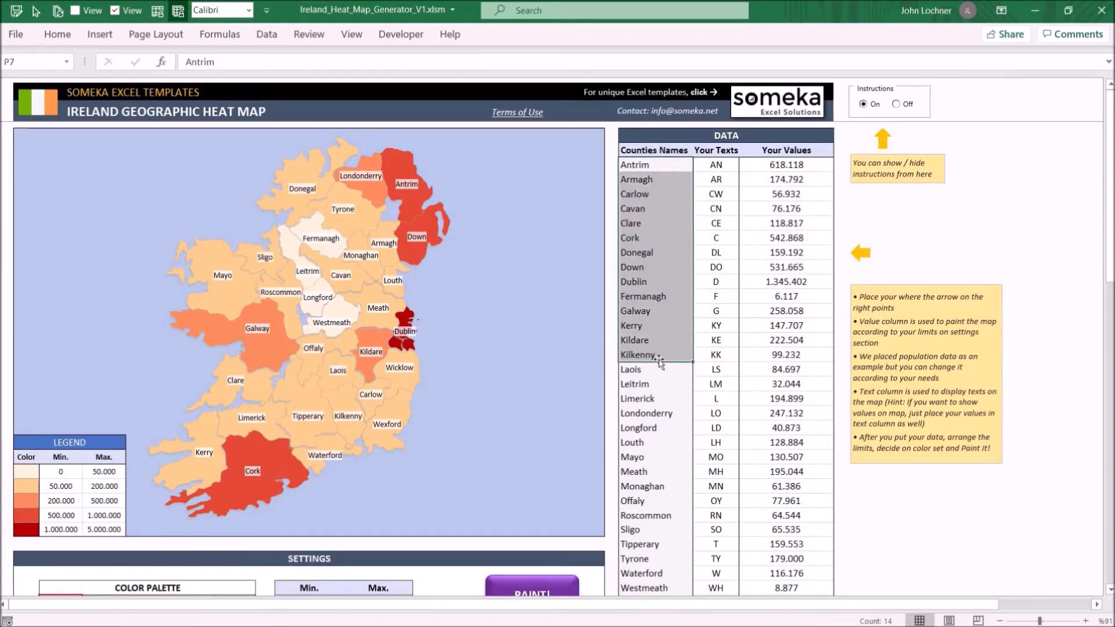
{"action": "left_click", "coordinate": [633, 384]}
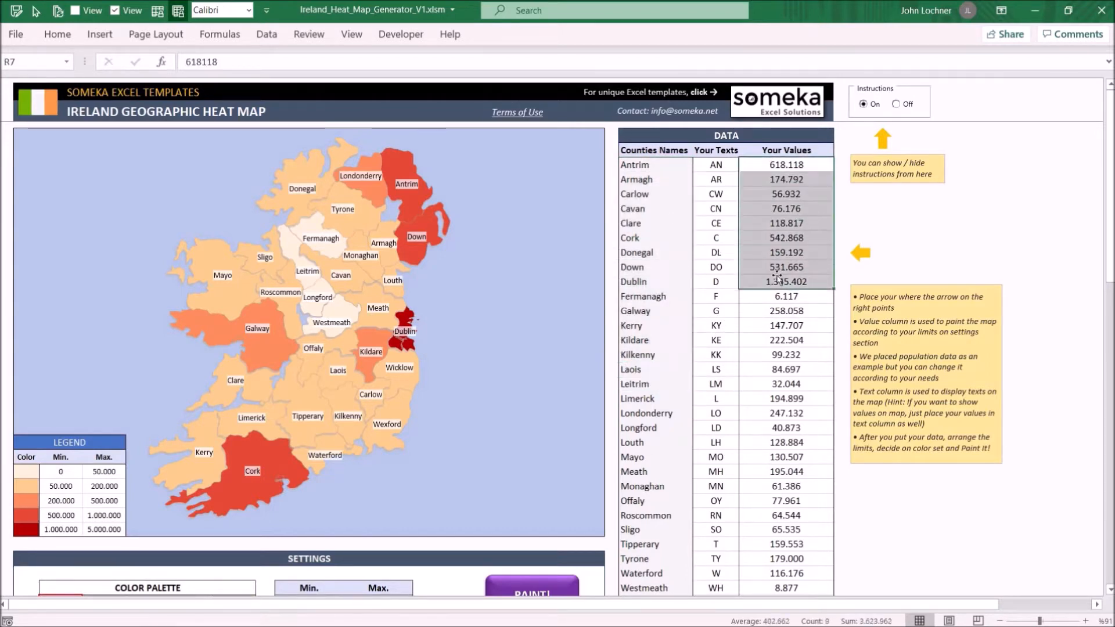
{"action": "left_click", "coordinate": [786, 281]}
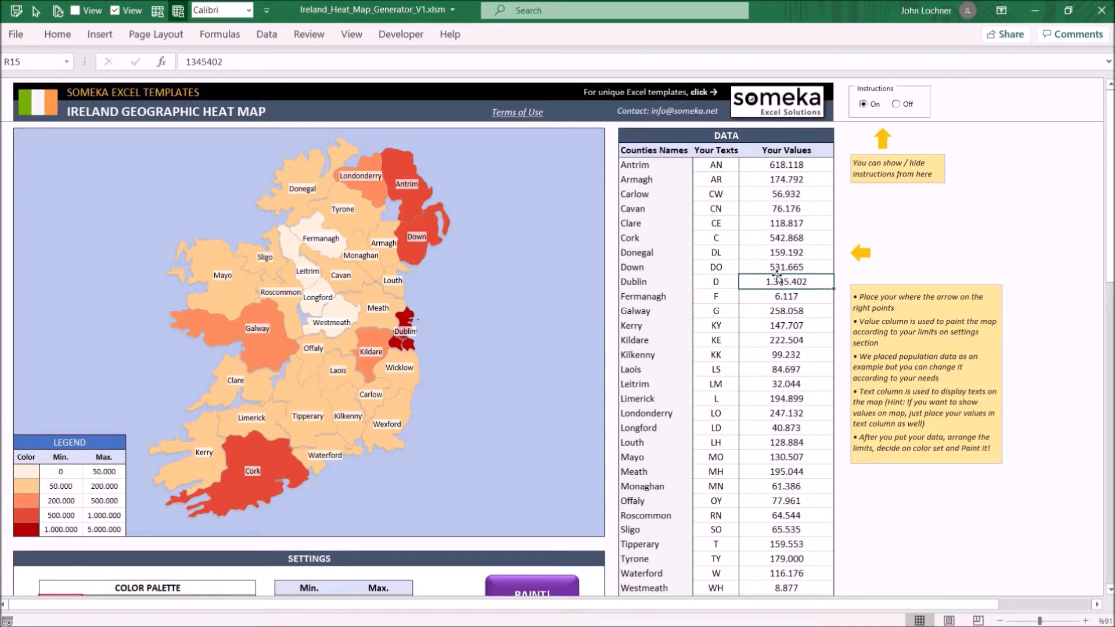
{"action": "mouse_move", "coordinate": [767, 316]}
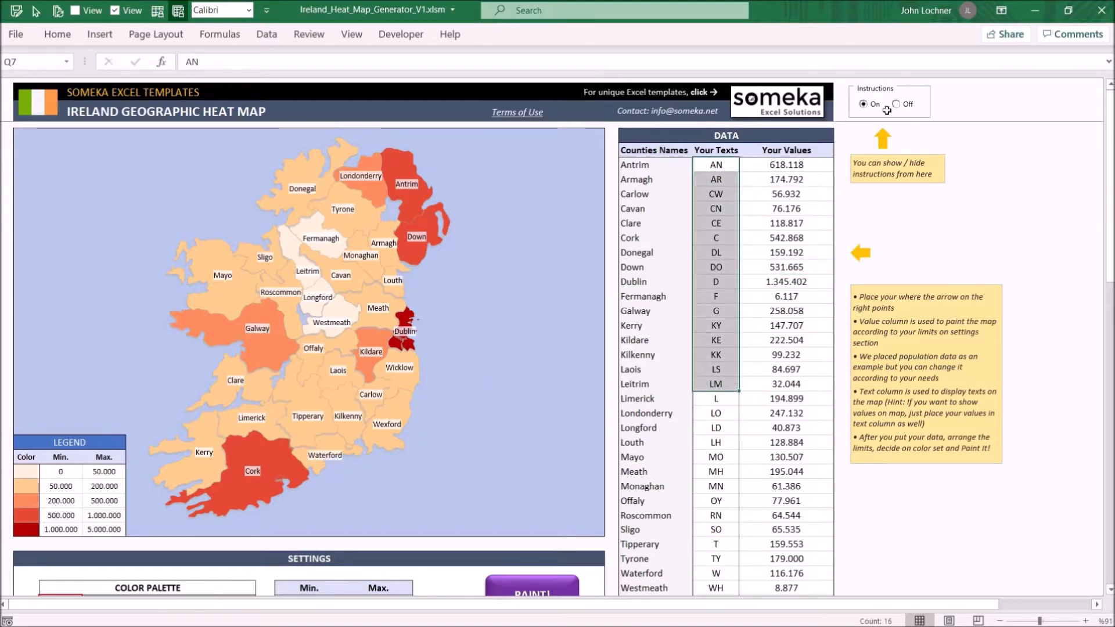
Turn the instruction notes off and scroll through the settings
{"action": "left_click", "coordinate": [896, 104]}
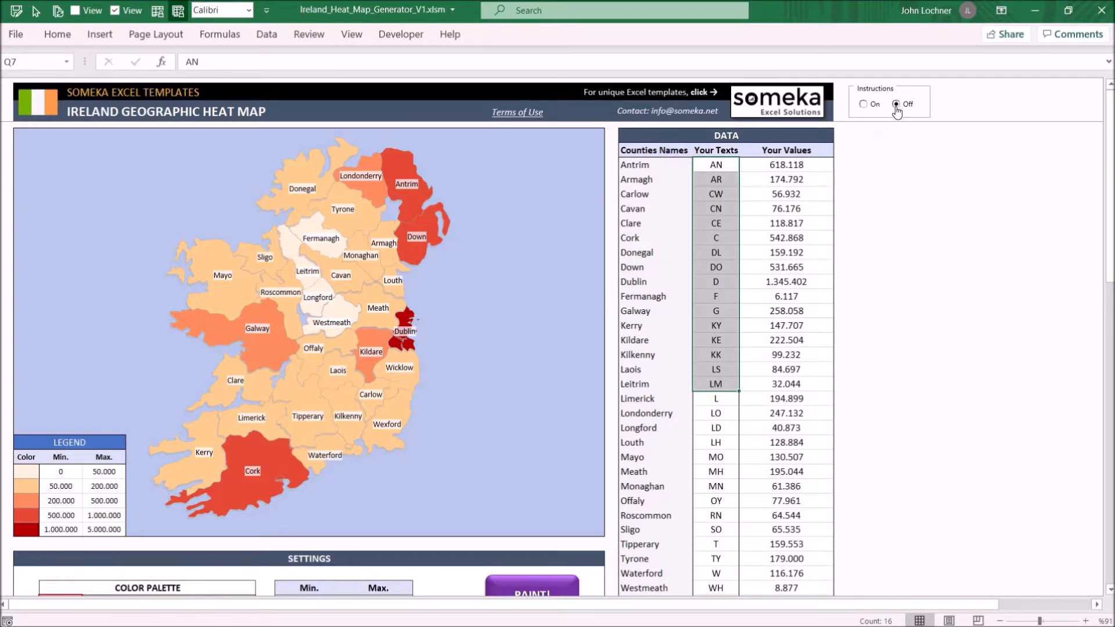
{"action": "scroll", "scroll_direction": "down", "scroll_amount": 3}
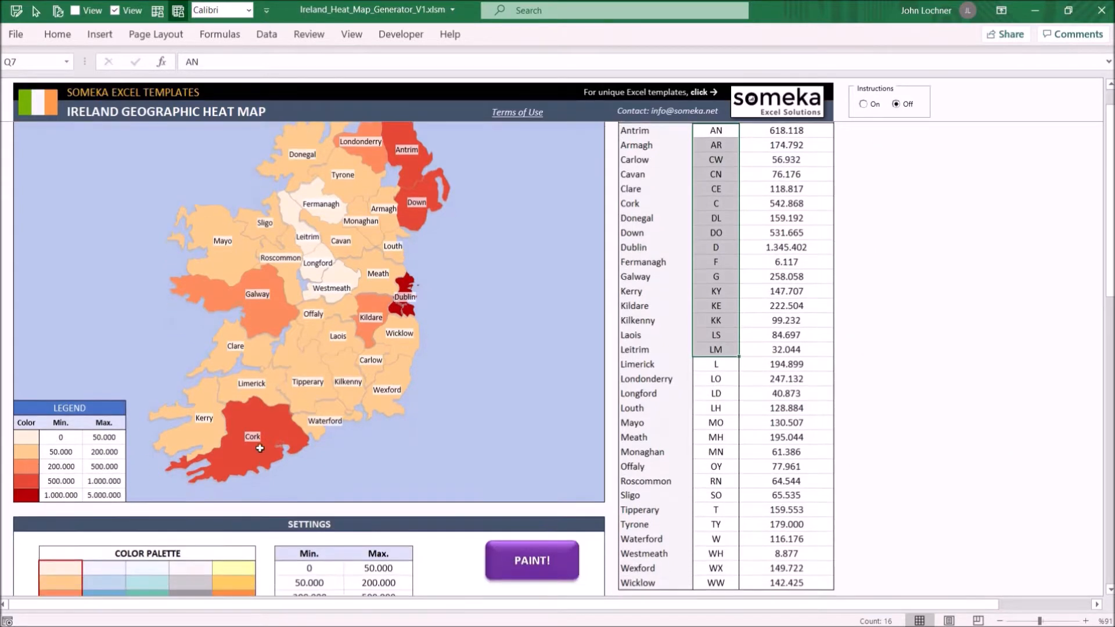
{"action": "scroll", "scroll_direction": "down", "scroll_amount": 3}
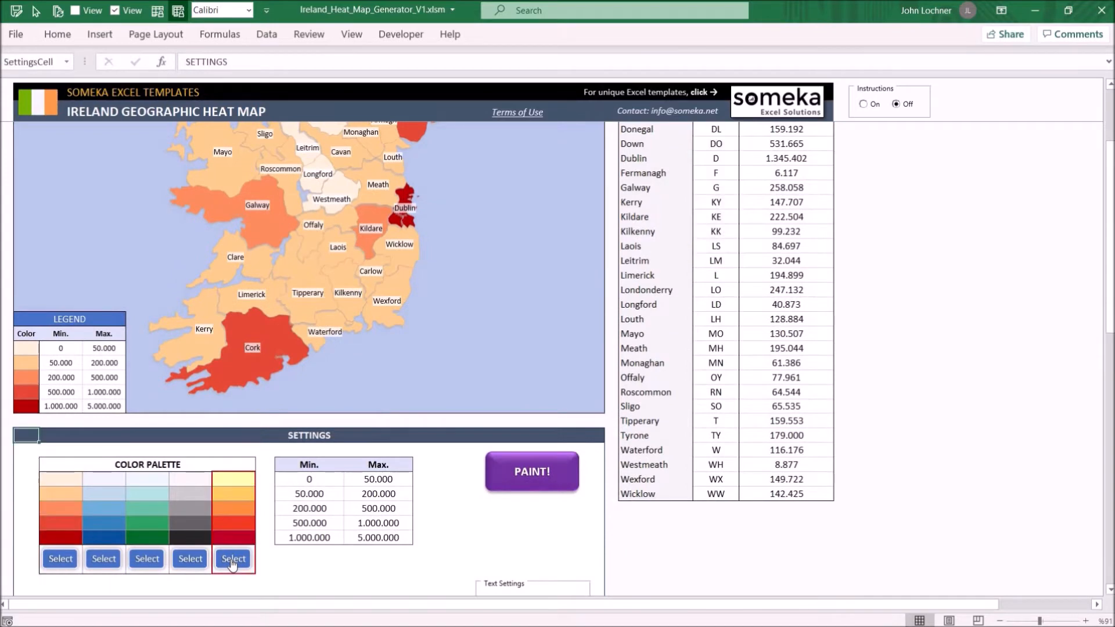
{"action": "mouse_move", "coordinate": [320, 439]}
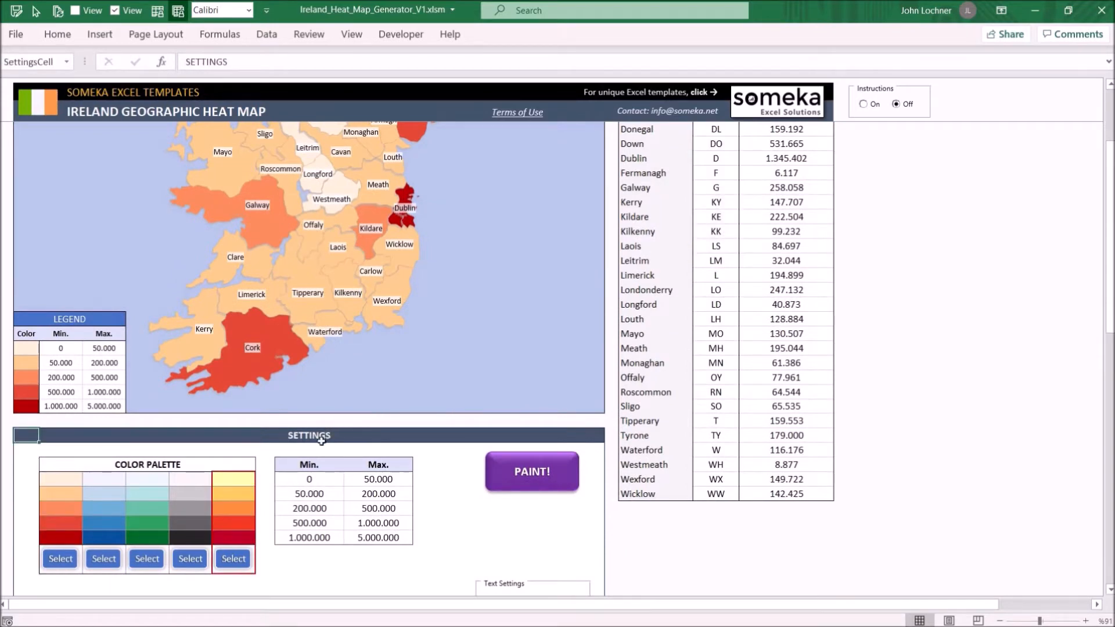
{"action": "mouse_move", "coordinate": [159, 370]}
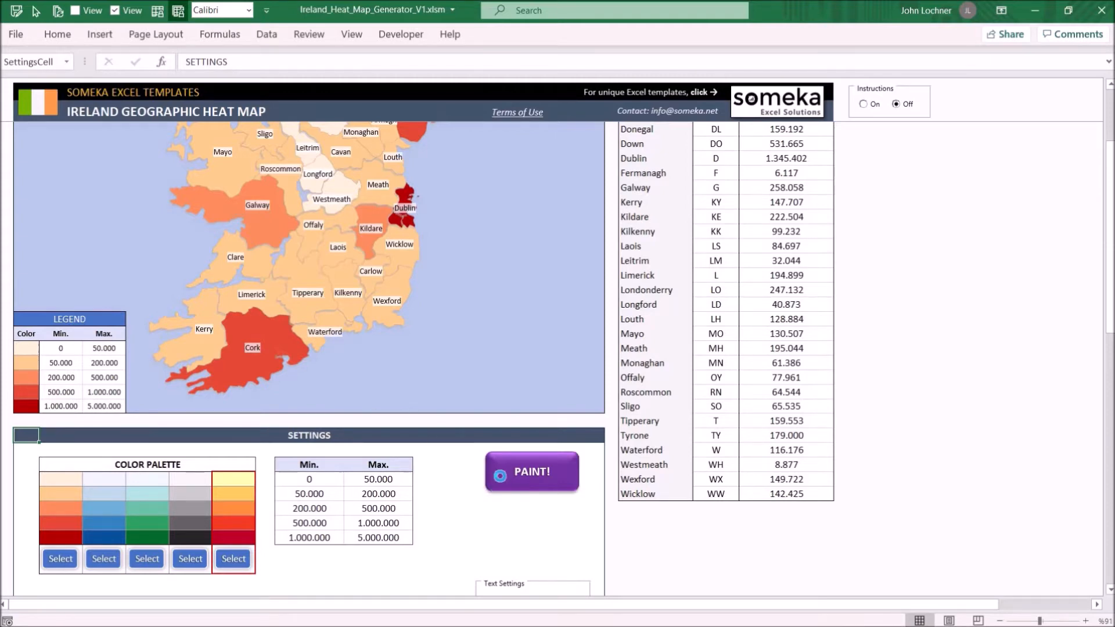
{"action": "scroll", "scroll_direction": "up", "scroll_amount": 3}
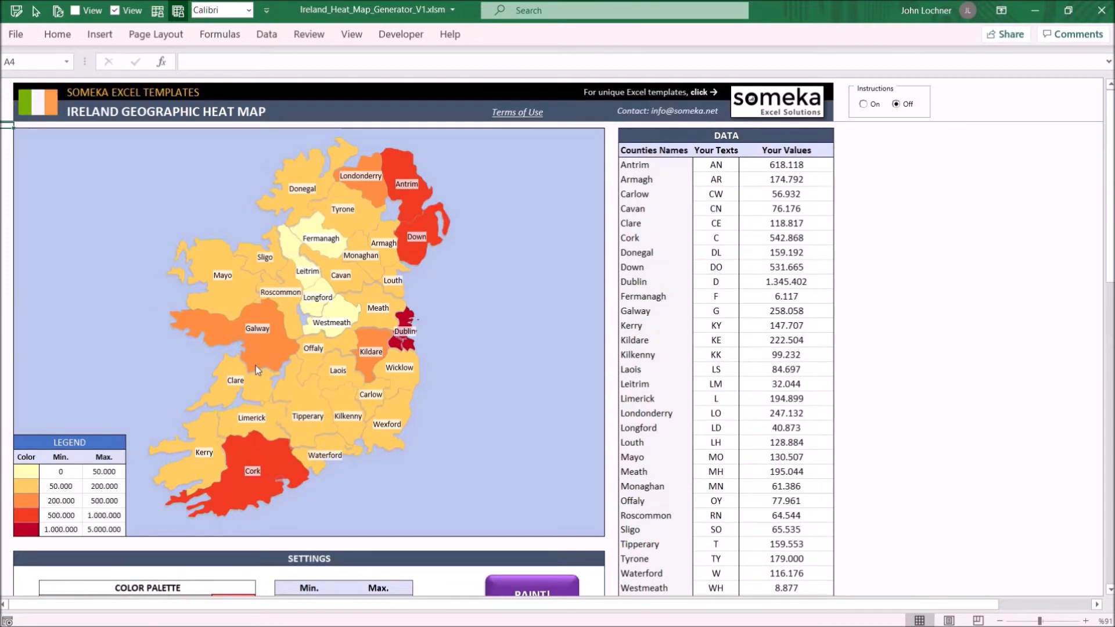
Set Text Settings to No Text to remove county labels
{"action": "scroll", "scroll_direction": "down", "scroll_amount": 3}
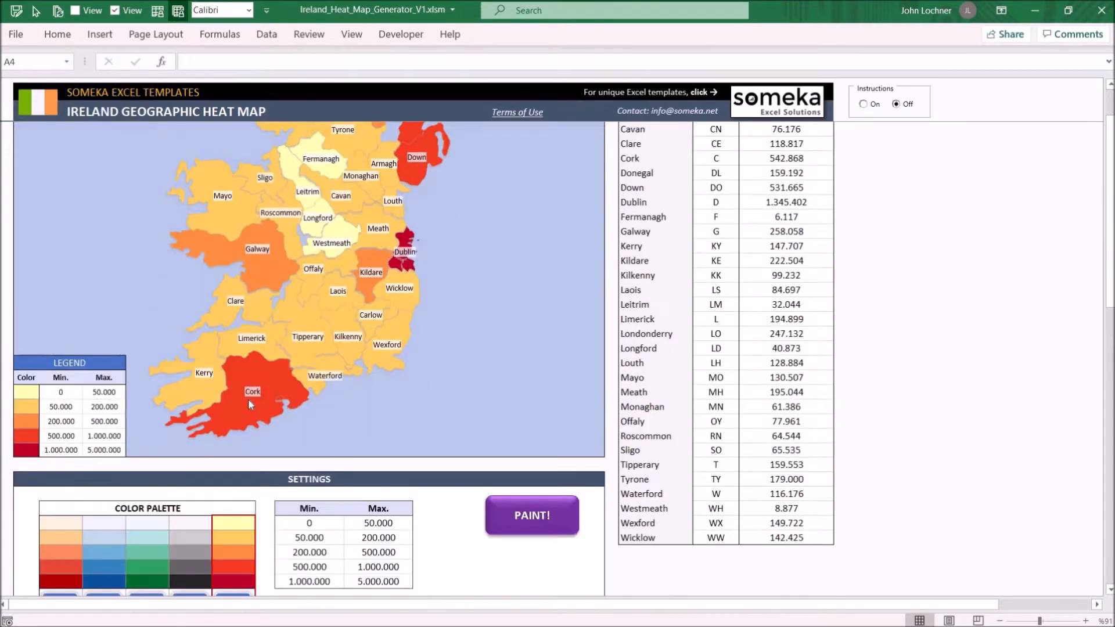
{"action": "scroll", "scroll_direction": "down", "scroll_amount": 3}
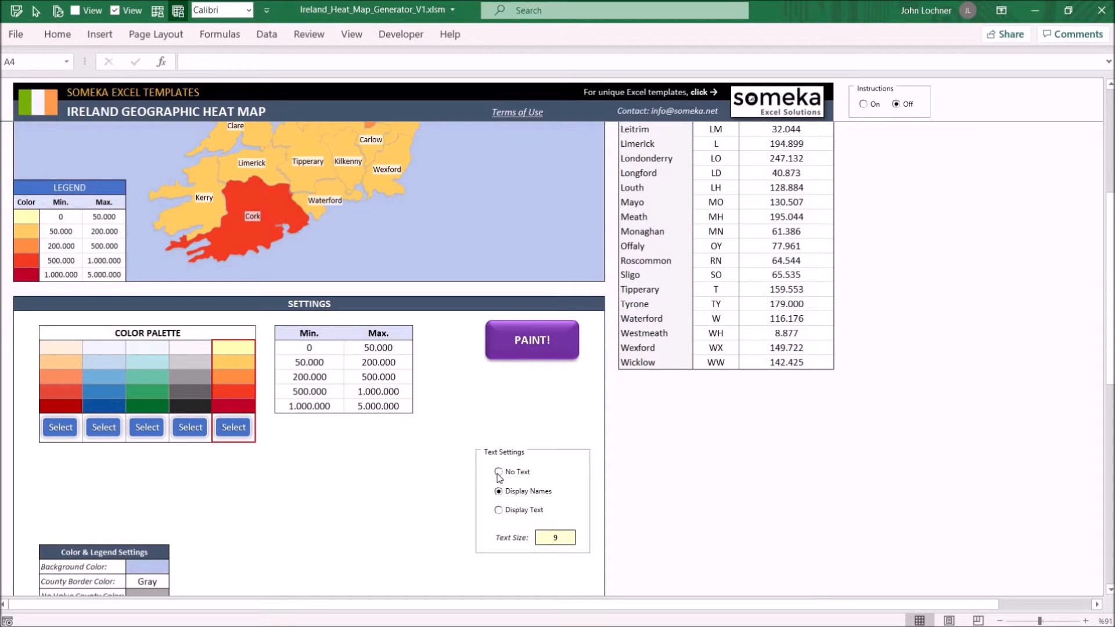
{"action": "left_click", "coordinate": [499, 472]}
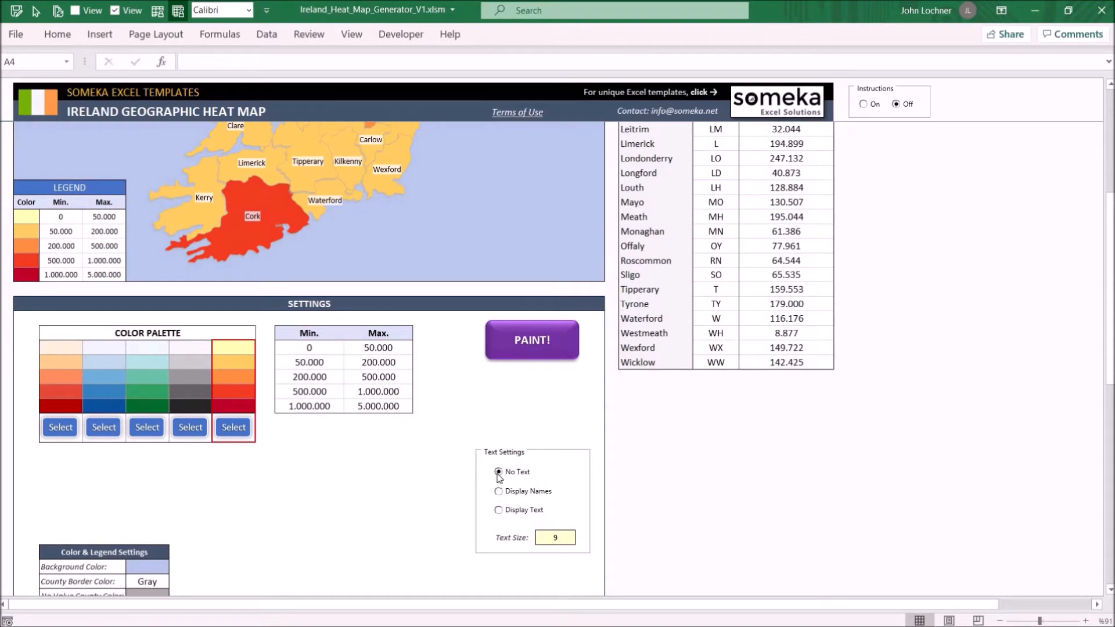
{"action": "scroll", "scroll_direction": "up", "scroll_amount": 3}
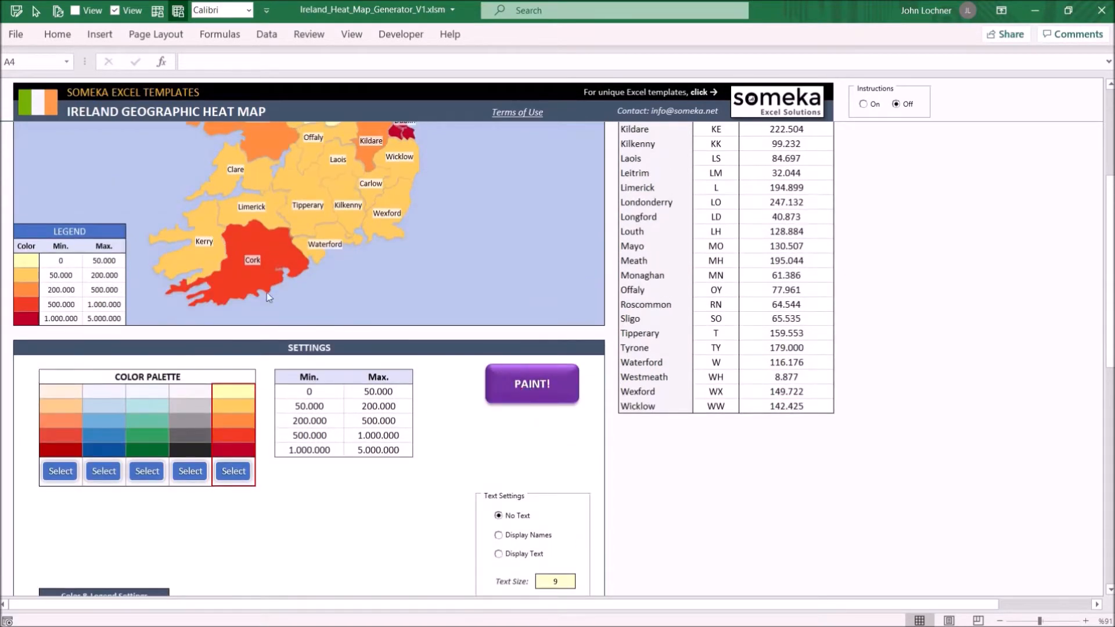
{"action": "scroll", "scroll_direction": "up", "scroll_amount": 3}
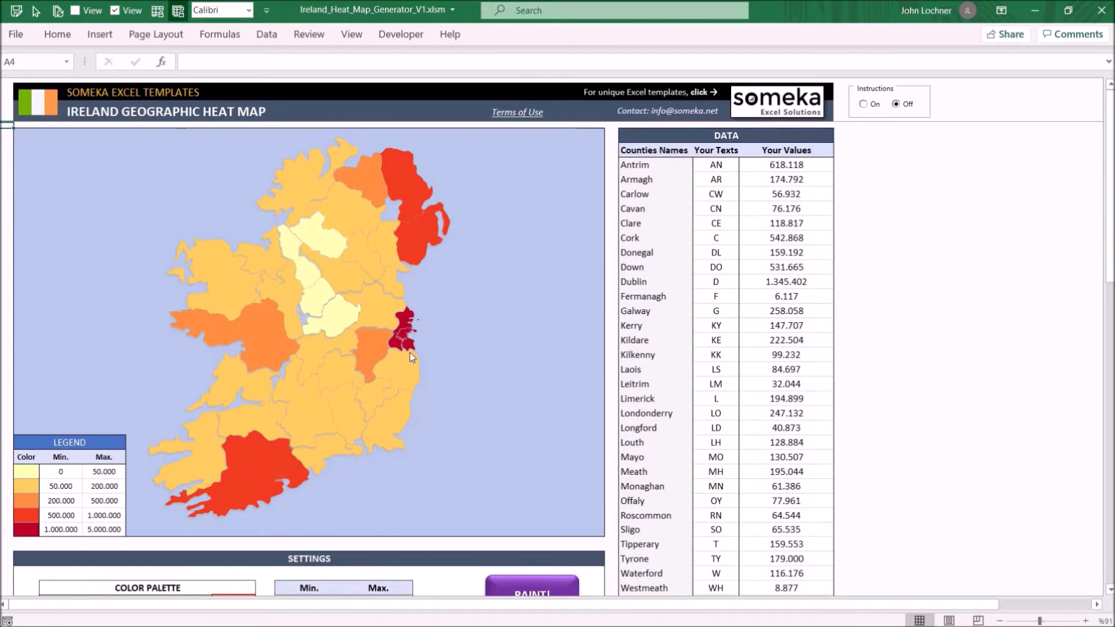
Switch county labels to Display Names and repaint the map
{"action": "scroll", "scroll_direction": "down", "scroll_amount": 3}
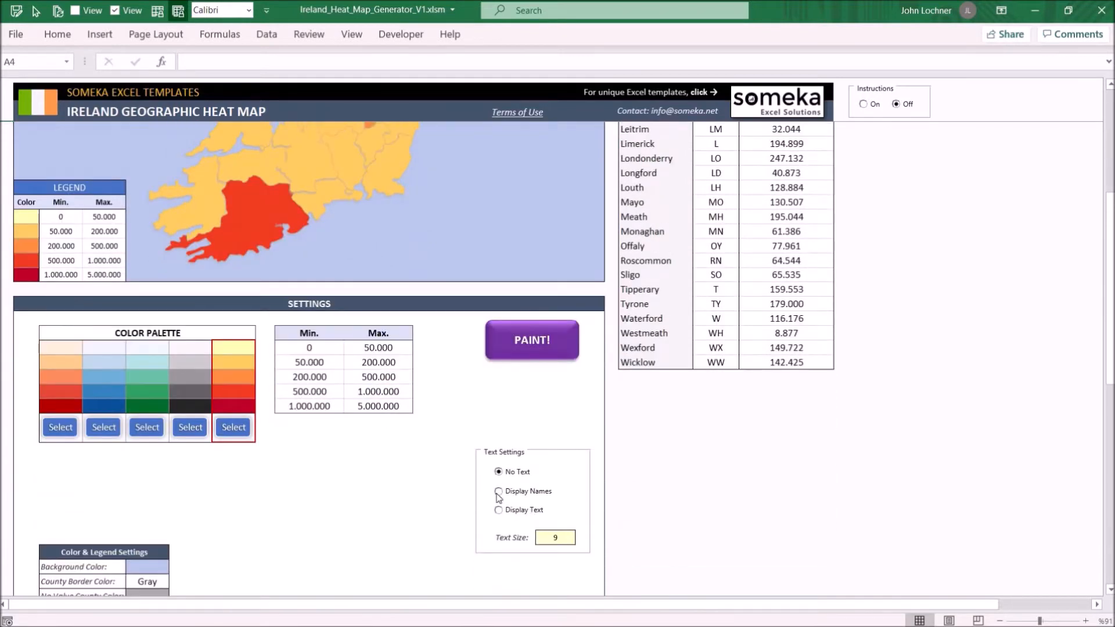
{"action": "left_click", "coordinate": [498, 491]}
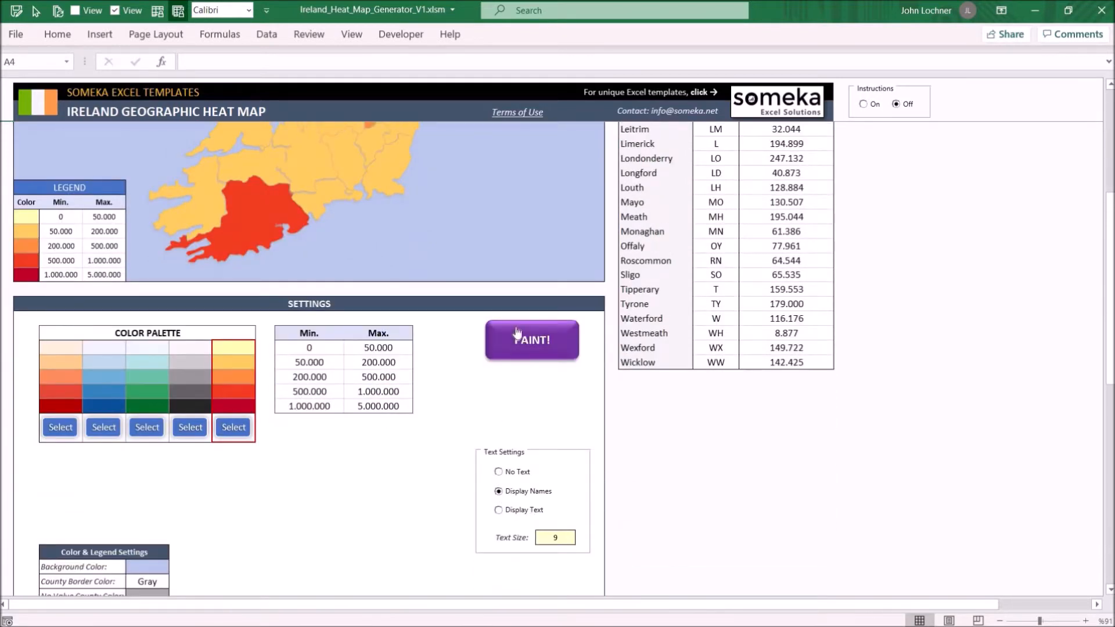
{"action": "left_click", "coordinate": [532, 340]}
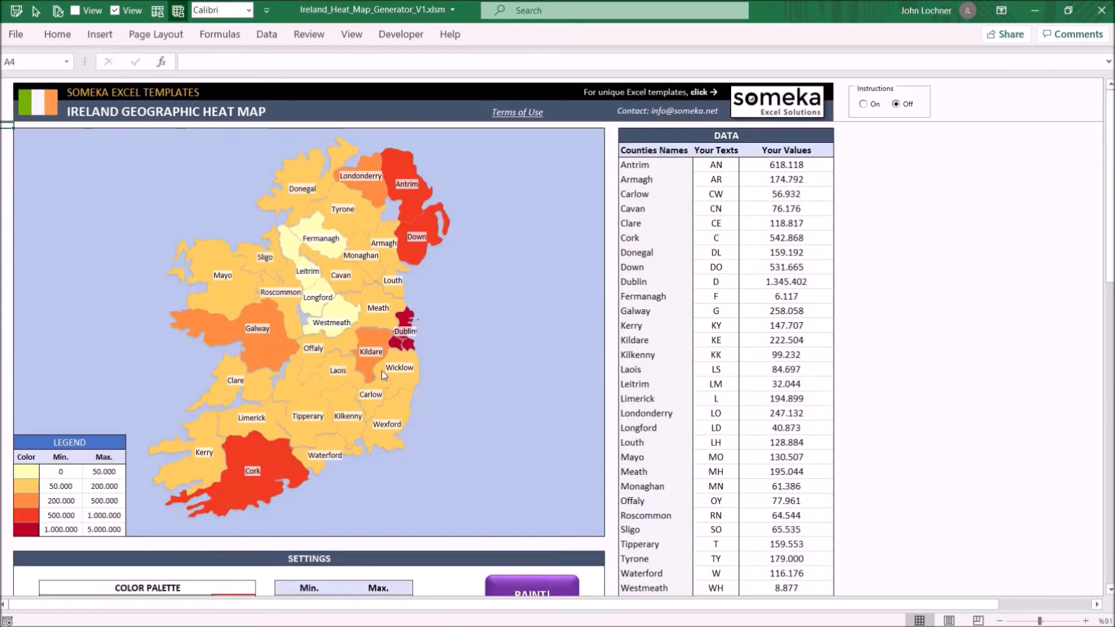
{"action": "scroll", "scroll_direction": "down", "scroll_amount": 3}
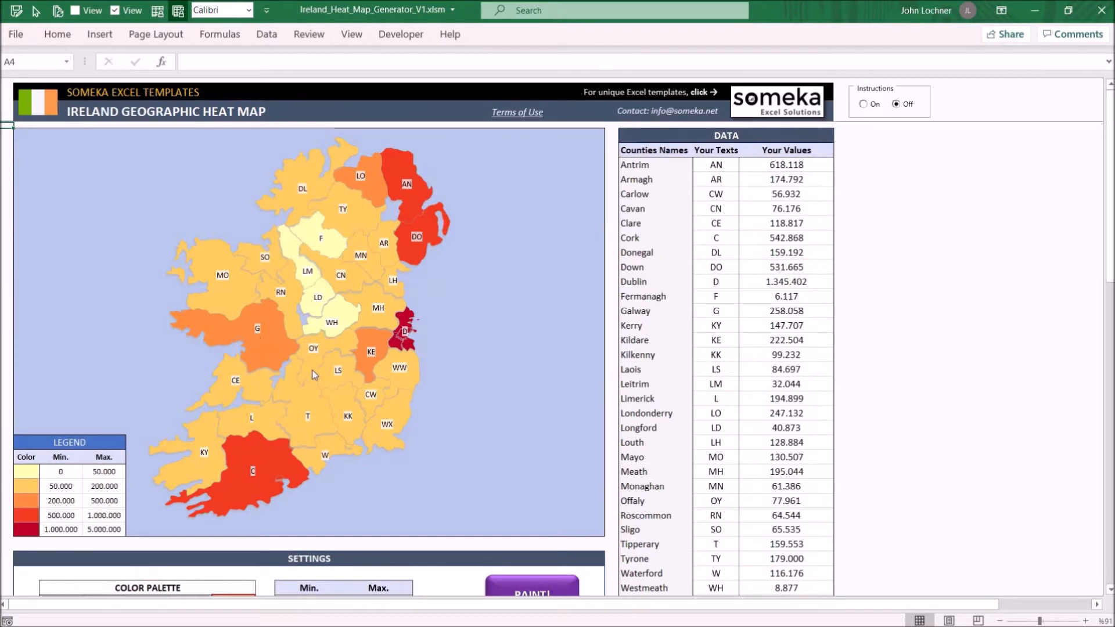
{"action": "scroll", "scroll_direction": "down", "scroll_amount": 3}
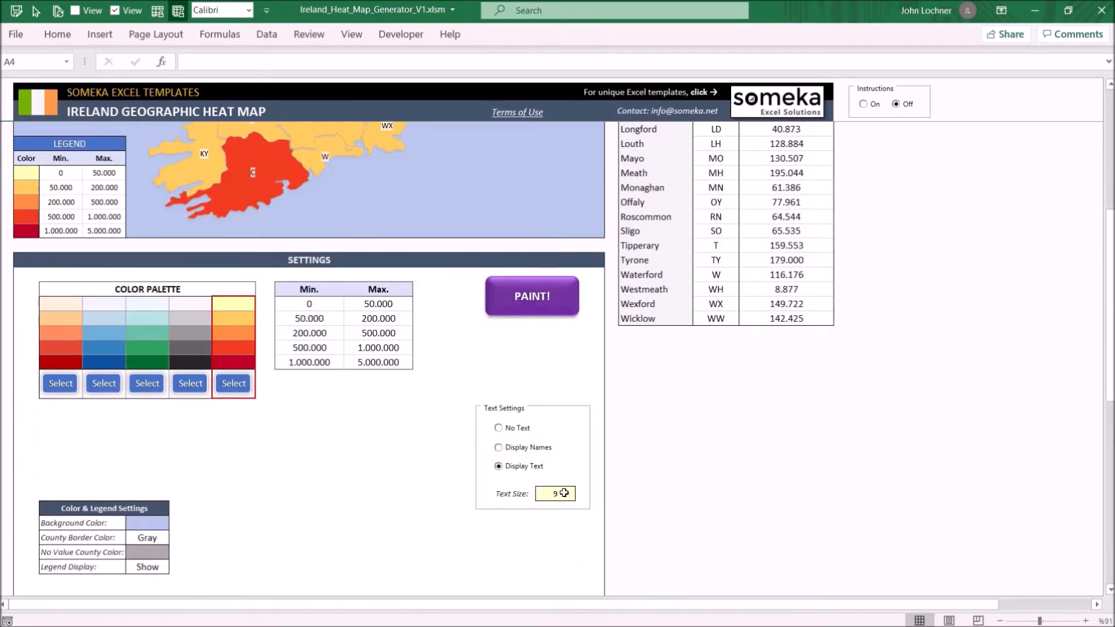
Set label text size to 10, choose Display Names, and repaint the map
{"action": "left_click", "coordinate": [555, 494]}
{"action": "type", "text": "10"}
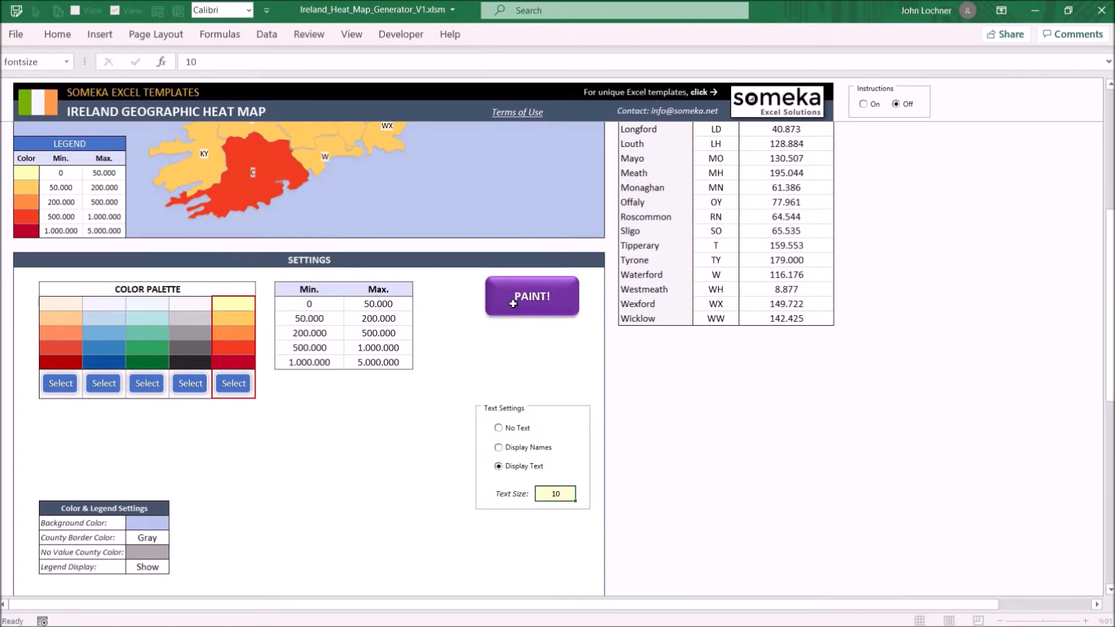
{"action": "left_click", "coordinate": [531, 297]}
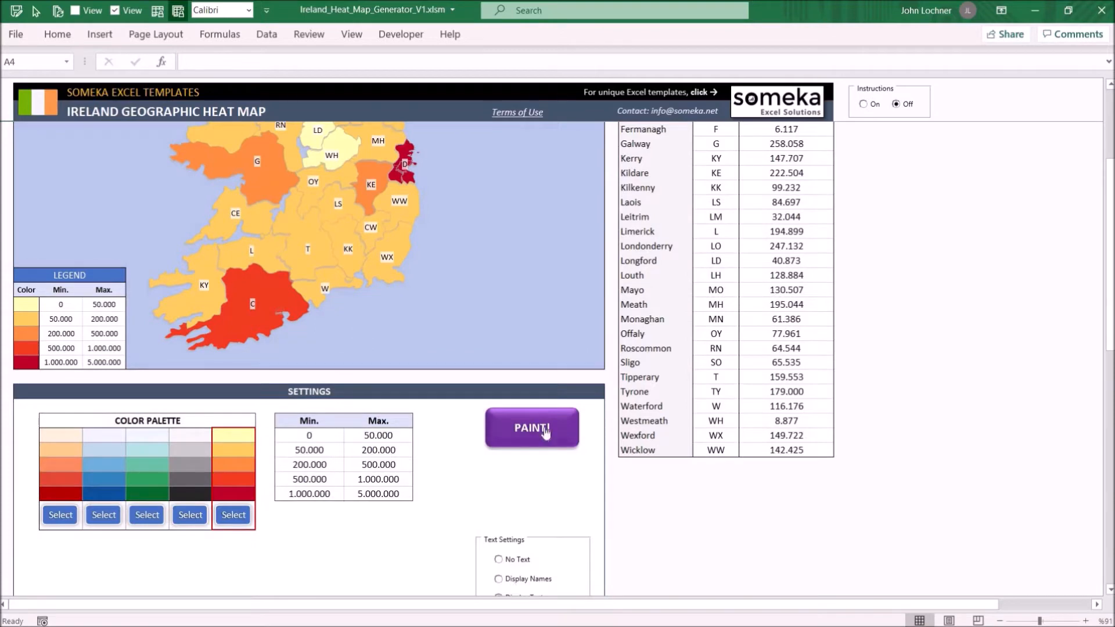
{"action": "left_click", "coordinate": [531, 427]}
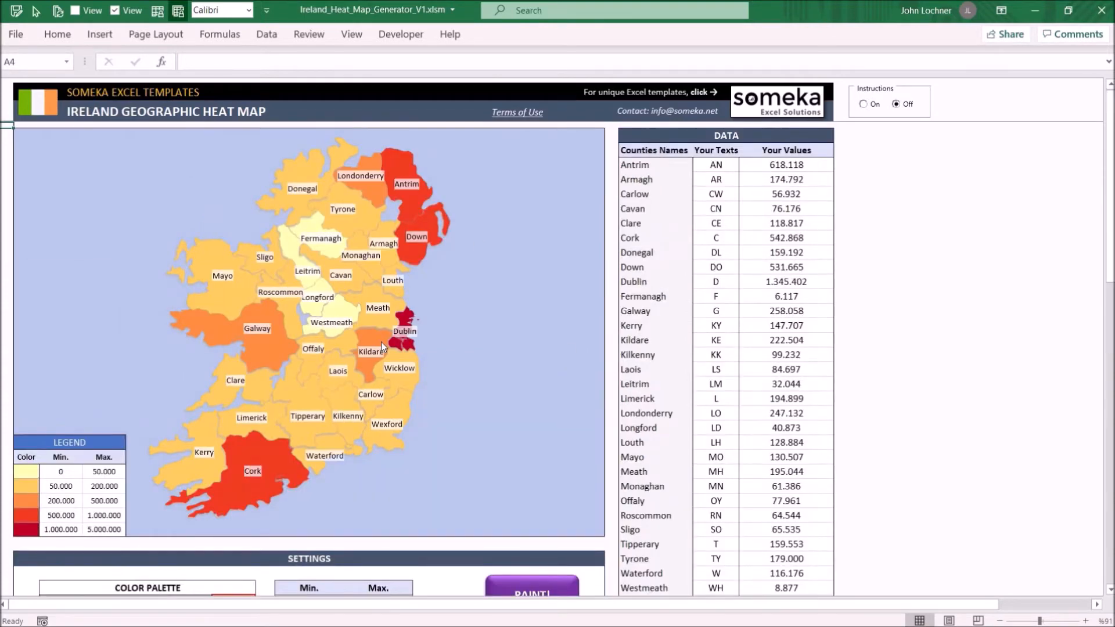
{"action": "mouse_move", "coordinate": [341, 406]}
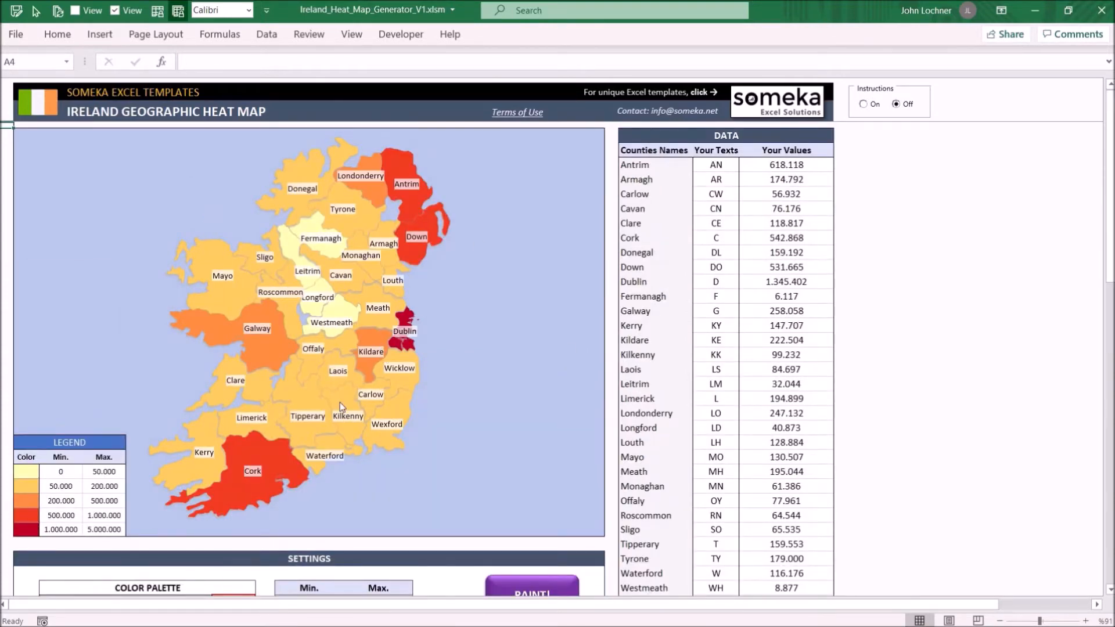
{"action": "scroll", "scroll_direction": "down", "scroll_amount": 3}
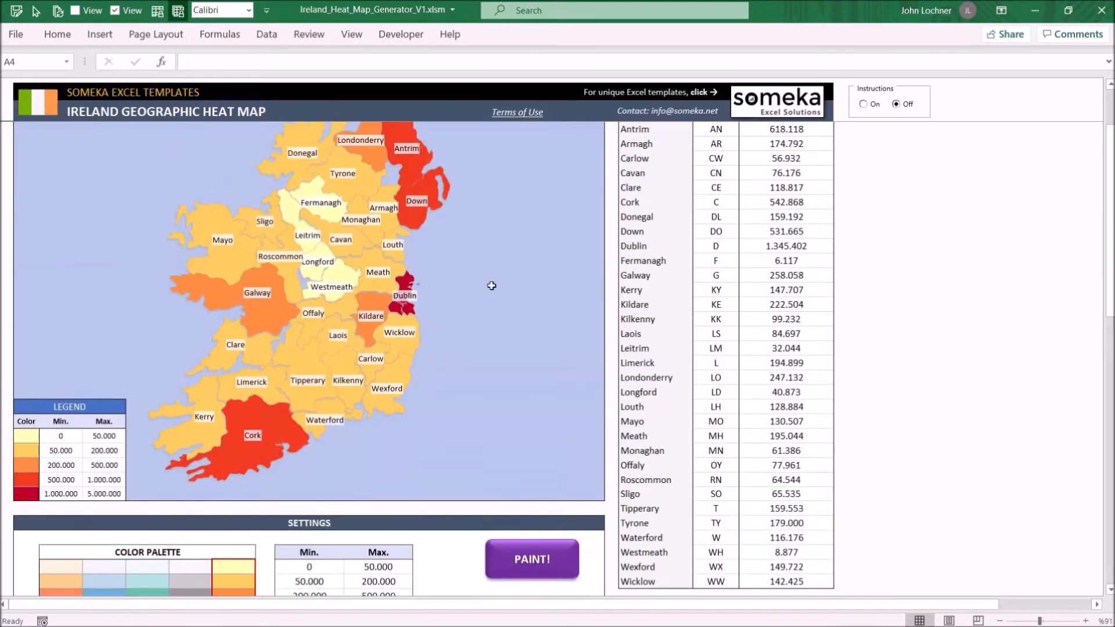
{"action": "scroll", "scroll_direction": "down", "scroll_amount": 3}
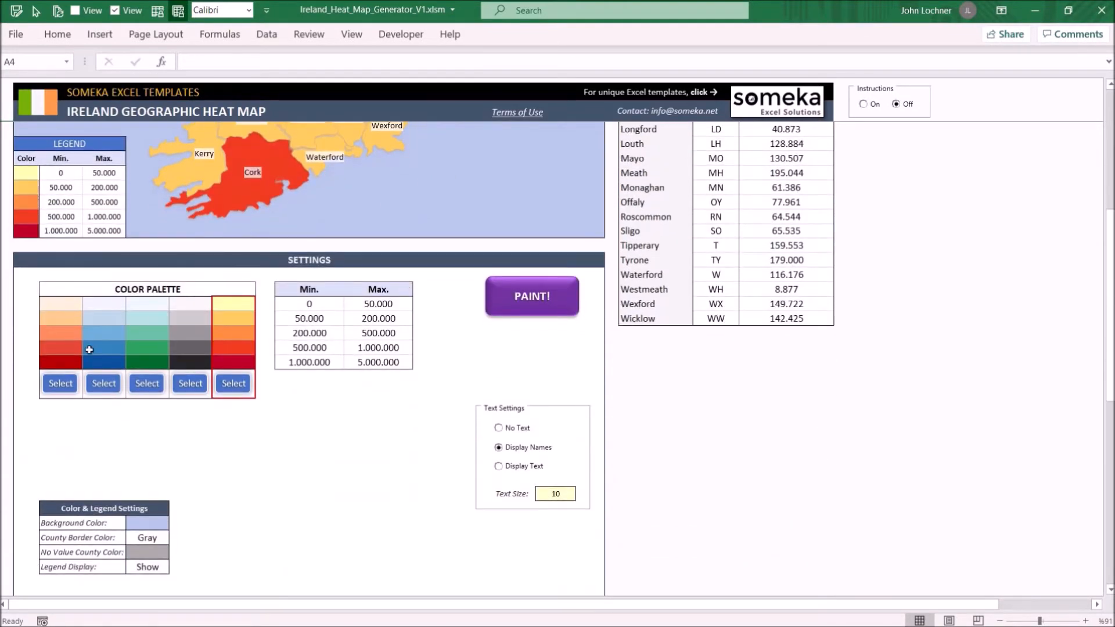
Fill the Background Color cell pale grey and set County Border Color to Black
{"action": "left_click", "coordinate": [147, 523]}
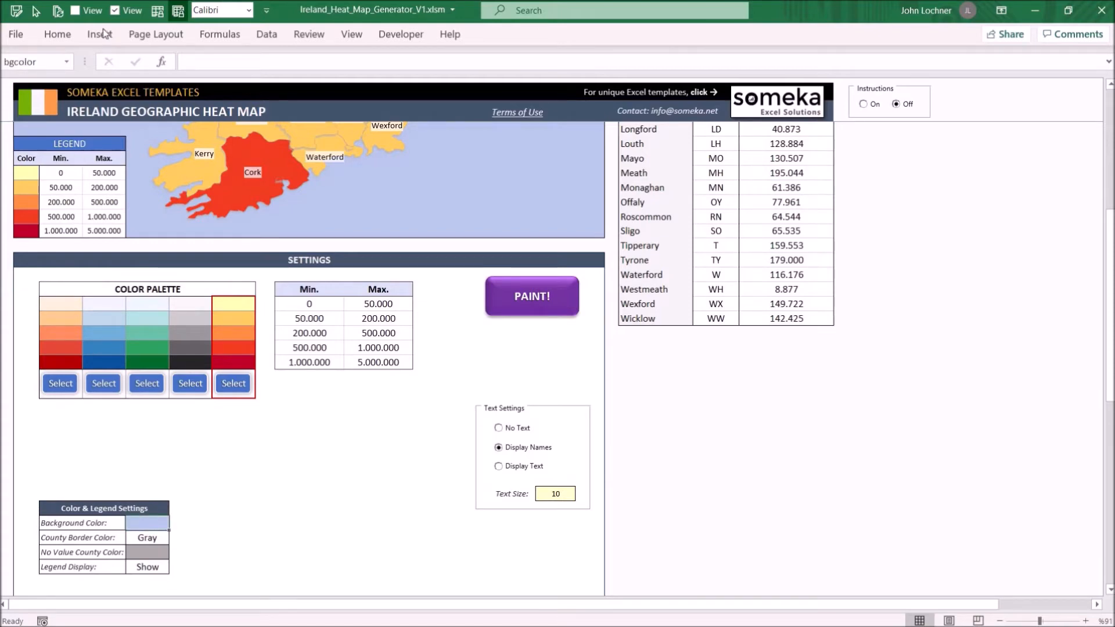
{"action": "left_click", "coordinate": [241, 85]}
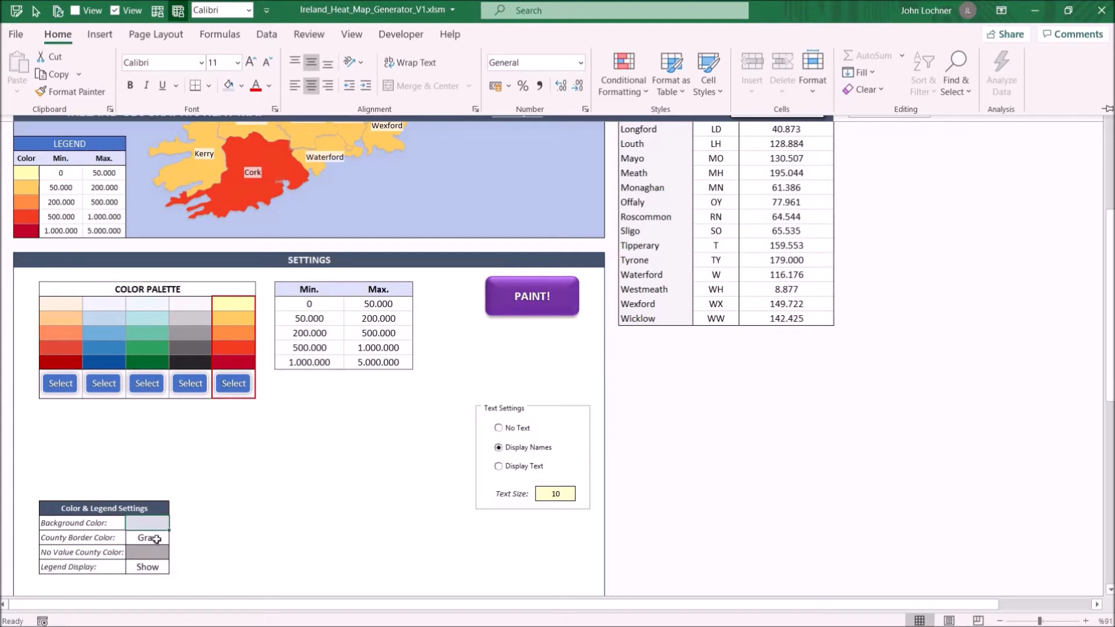
{"action": "left_click", "coordinate": [147, 537]}
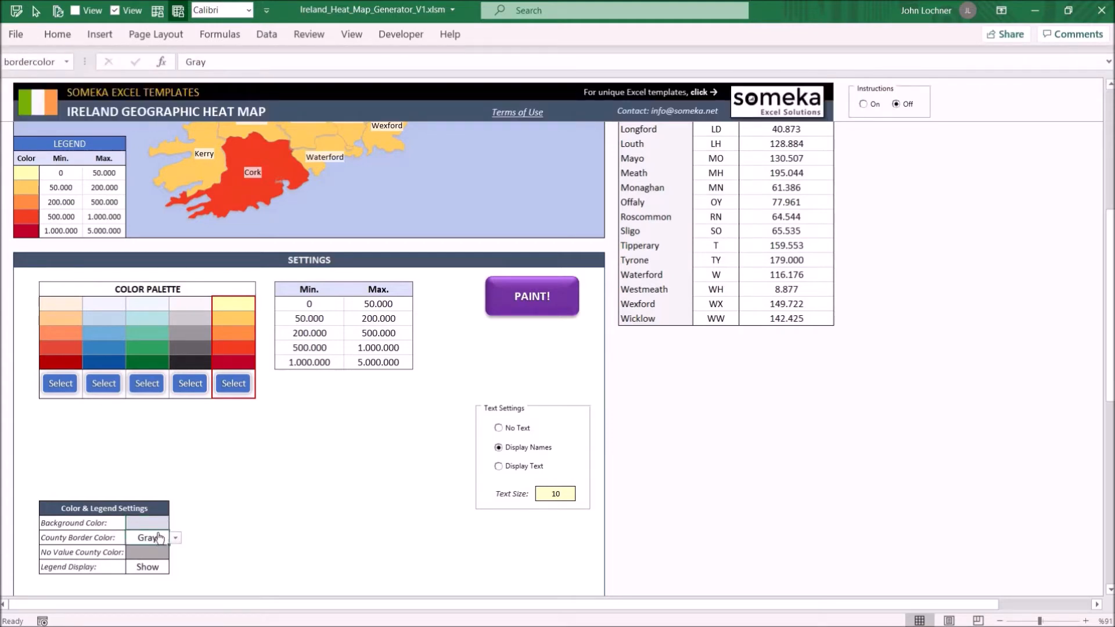
{"action": "left_click", "coordinate": [175, 538]}
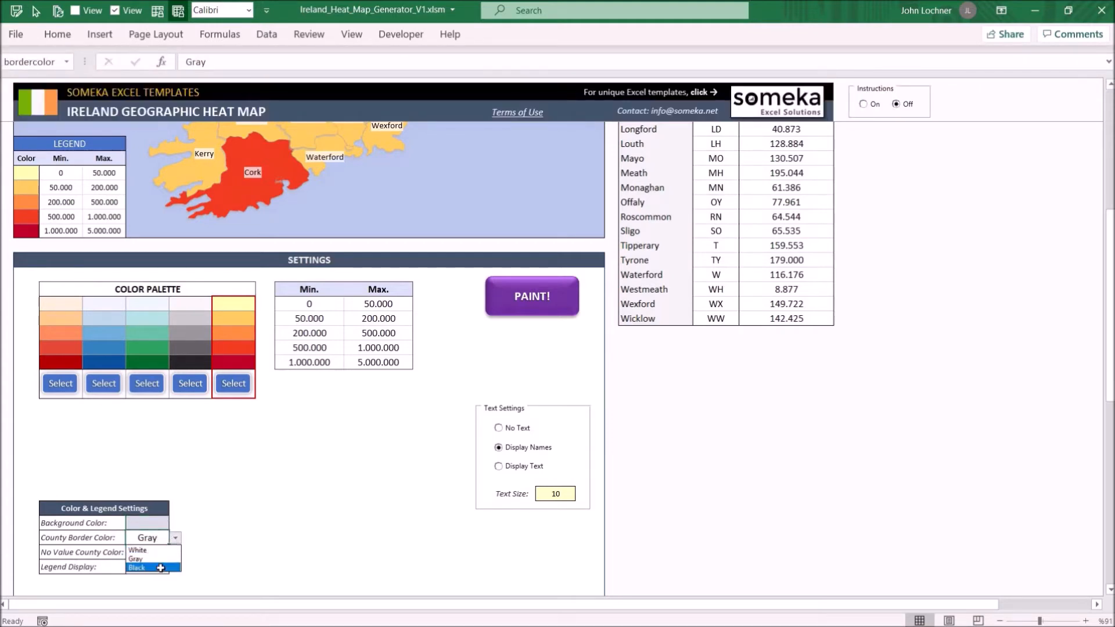
{"action": "left_click", "coordinate": [136, 567]}
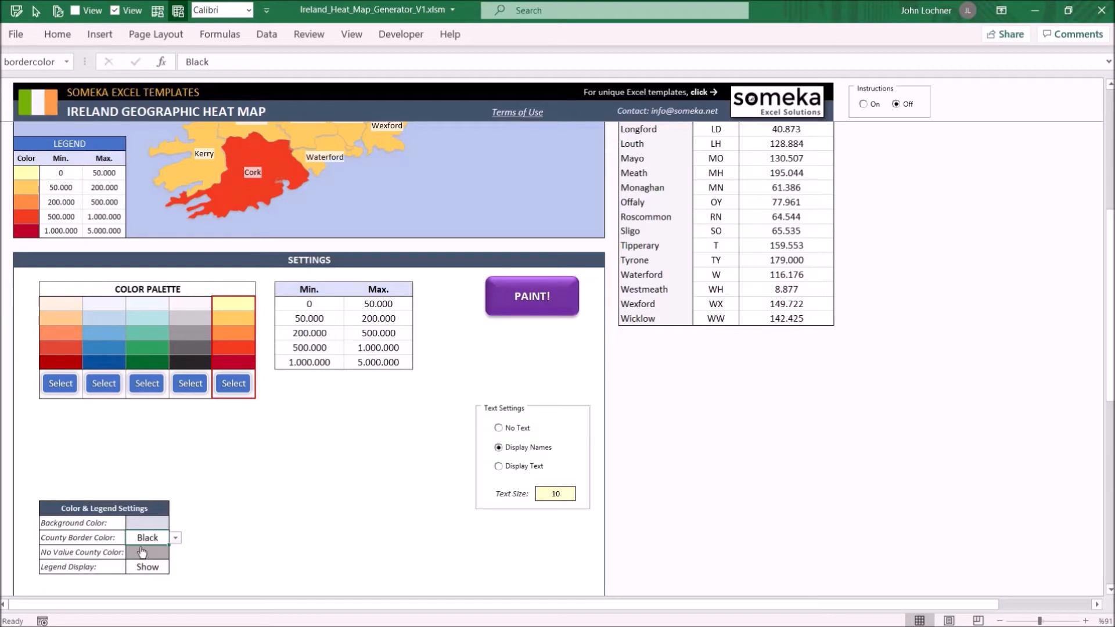
{"action": "mouse_move", "coordinate": [108, 541]}
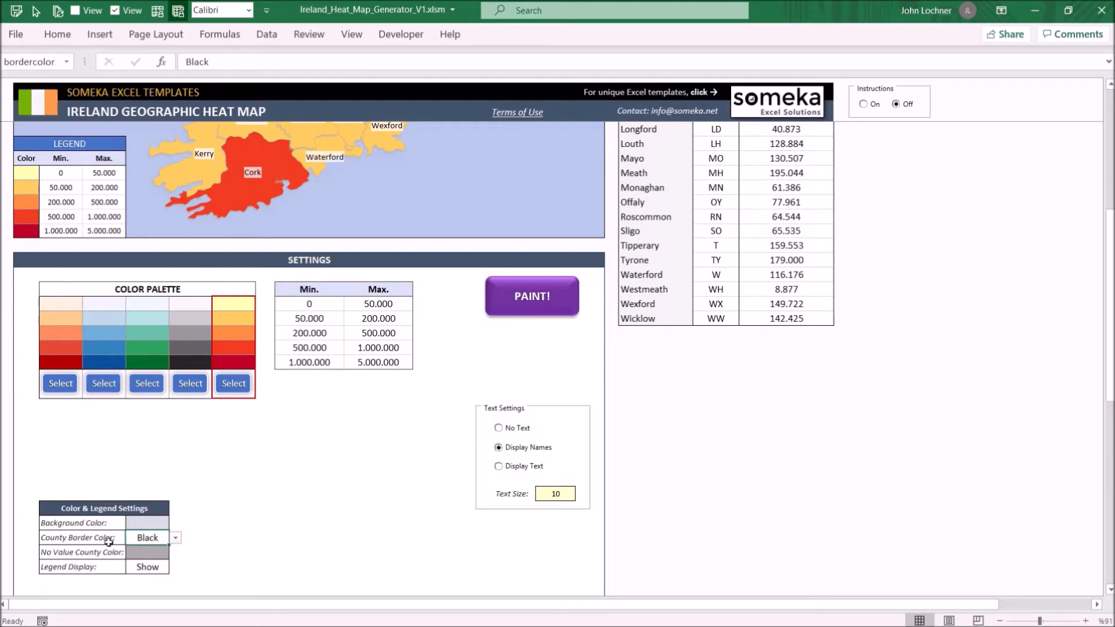
Fill the No Value County Color purple and set Legend Display to Hide
{"action": "left_click", "coordinate": [147, 552]}
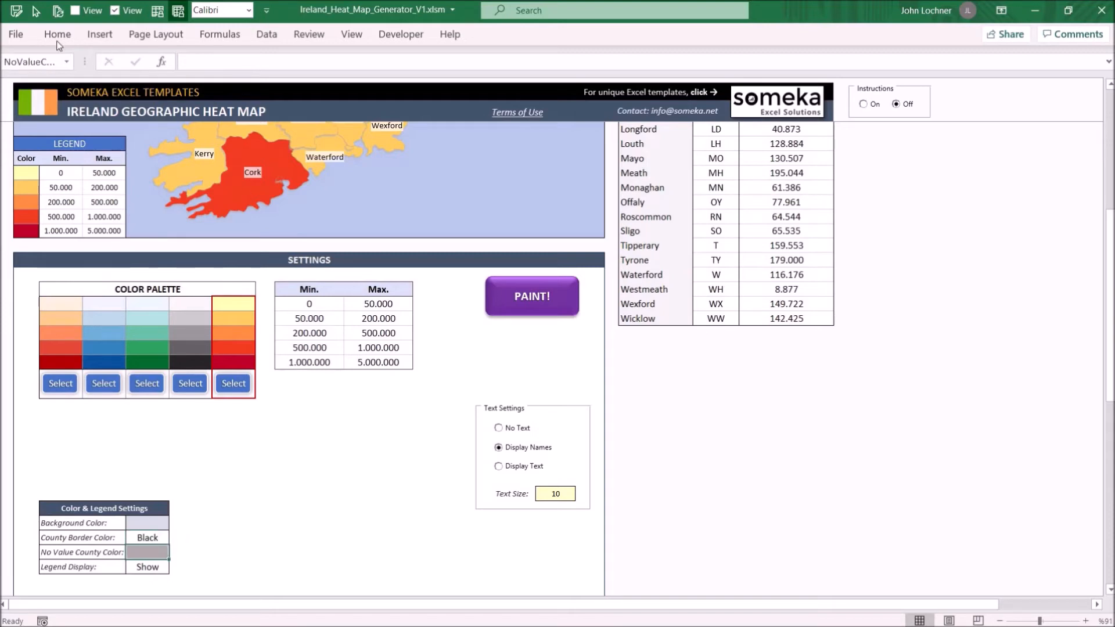
{"action": "left_click", "coordinate": [57, 35]}
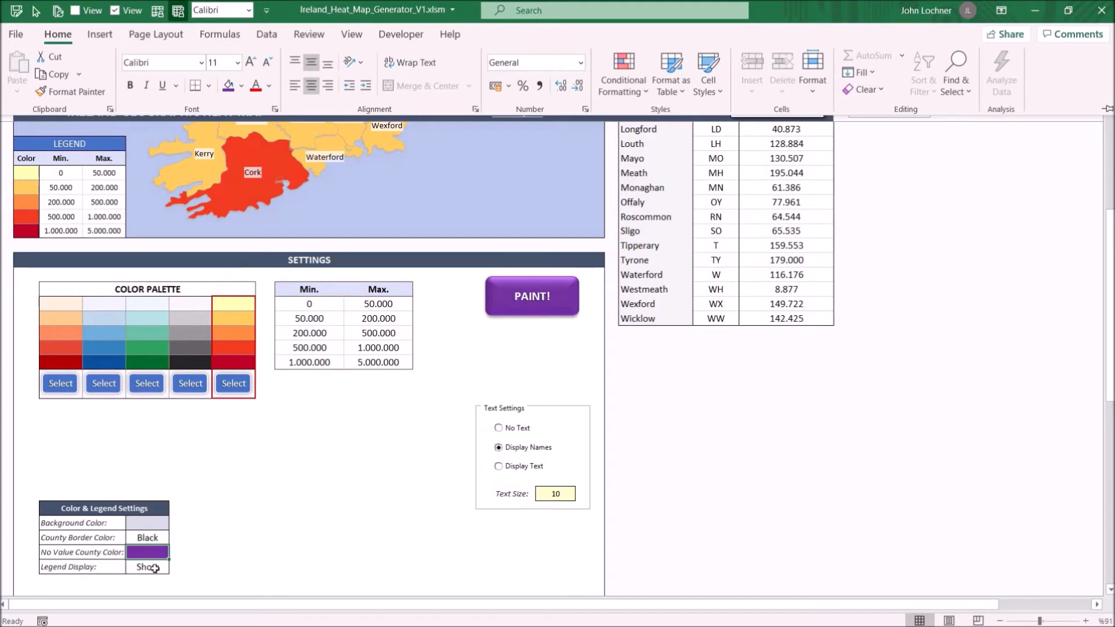
{"action": "left_click", "coordinate": [174, 567]}
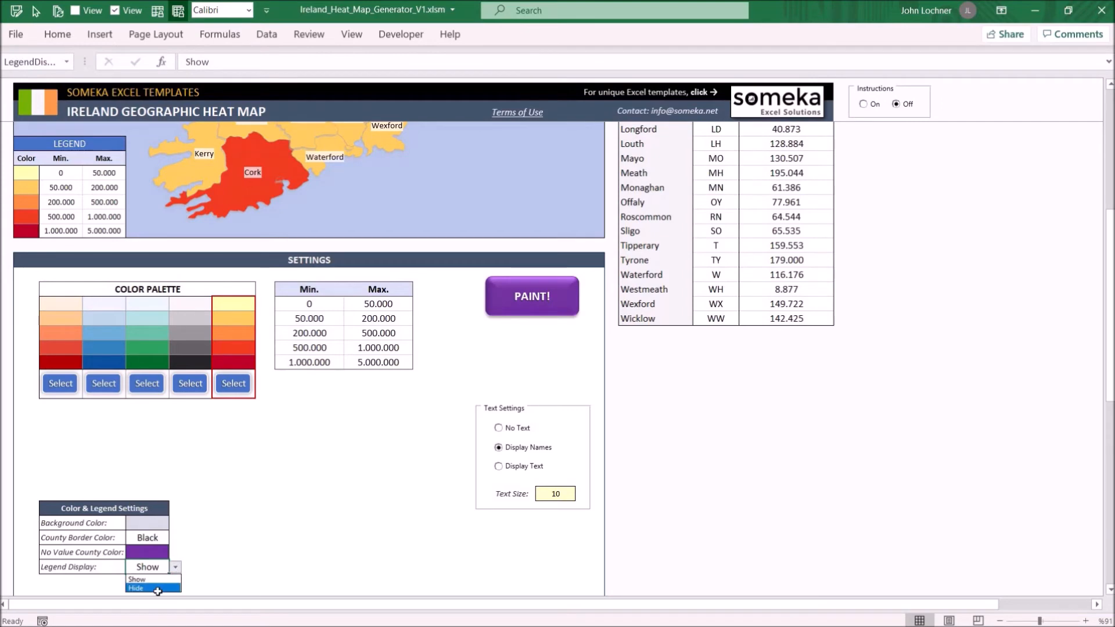
{"action": "left_click", "coordinate": [136, 587]}
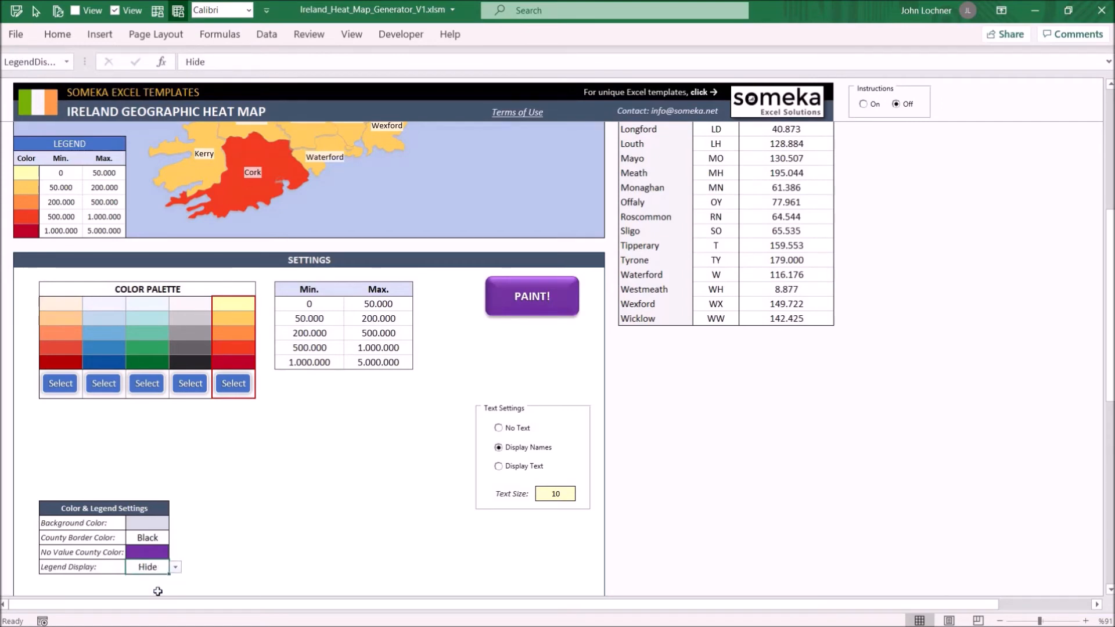
{"action": "left_click", "coordinate": [532, 297]}
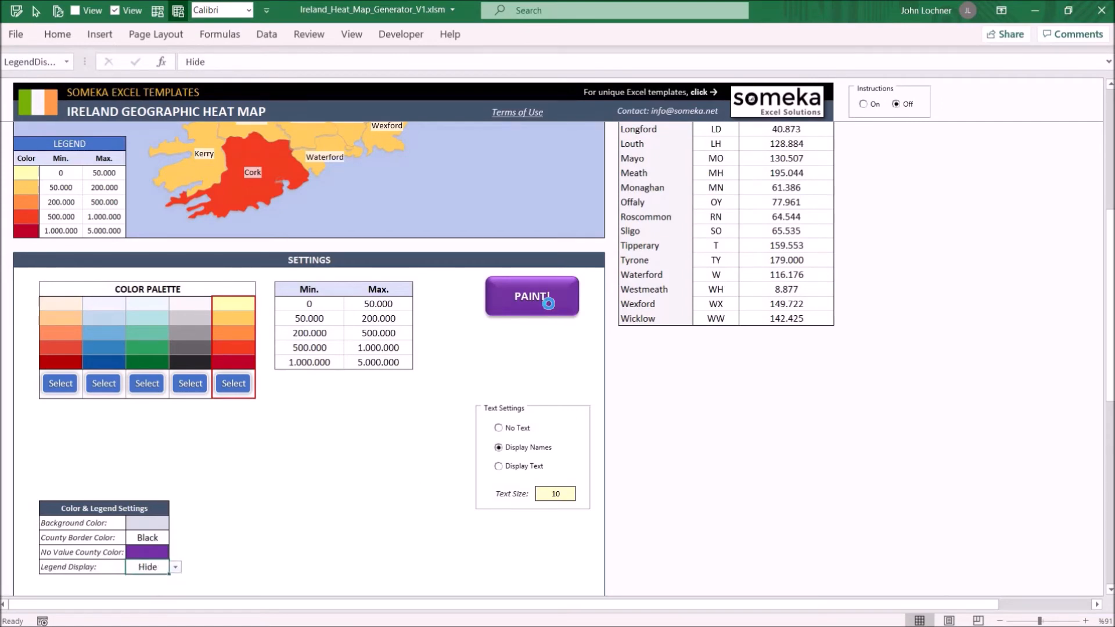
Repaint the map so the legend disappears
{"action": "left_click", "coordinate": [531, 296]}
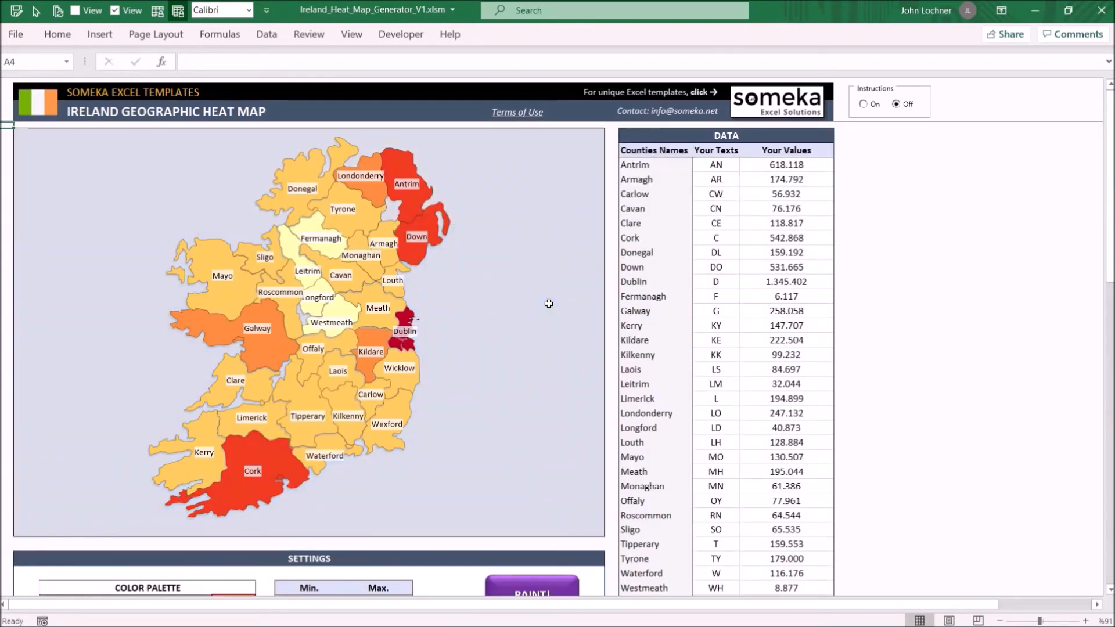
{"action": "scroll", "scroll_direction": "down", "scroll_amount": 3}
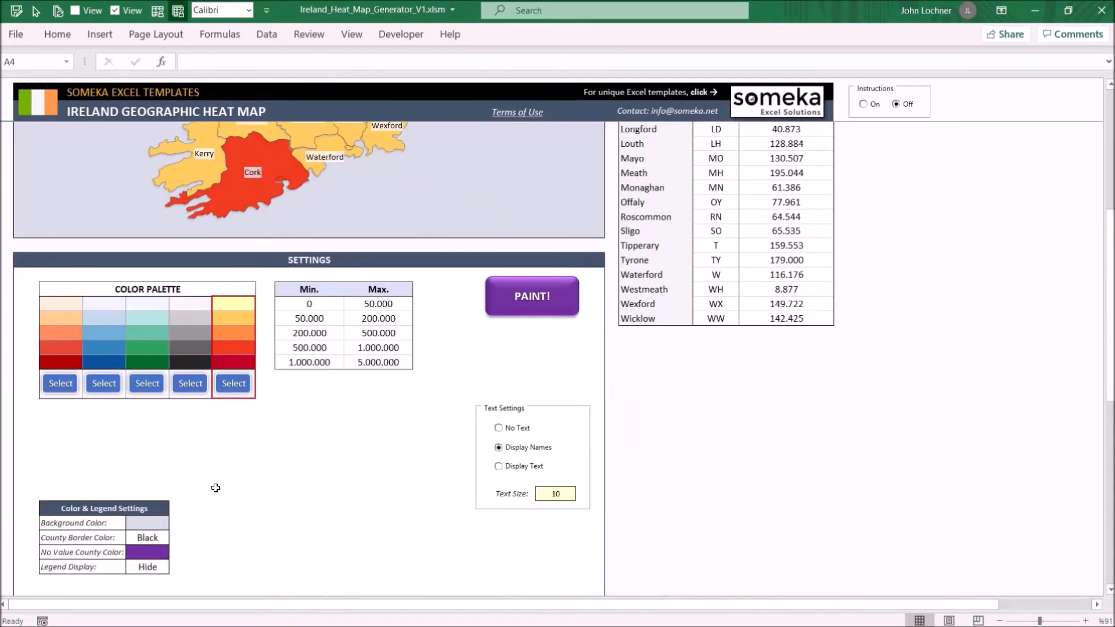
{"action": "scroll", "scroll_direction": "down", "scroll_amount": 3}
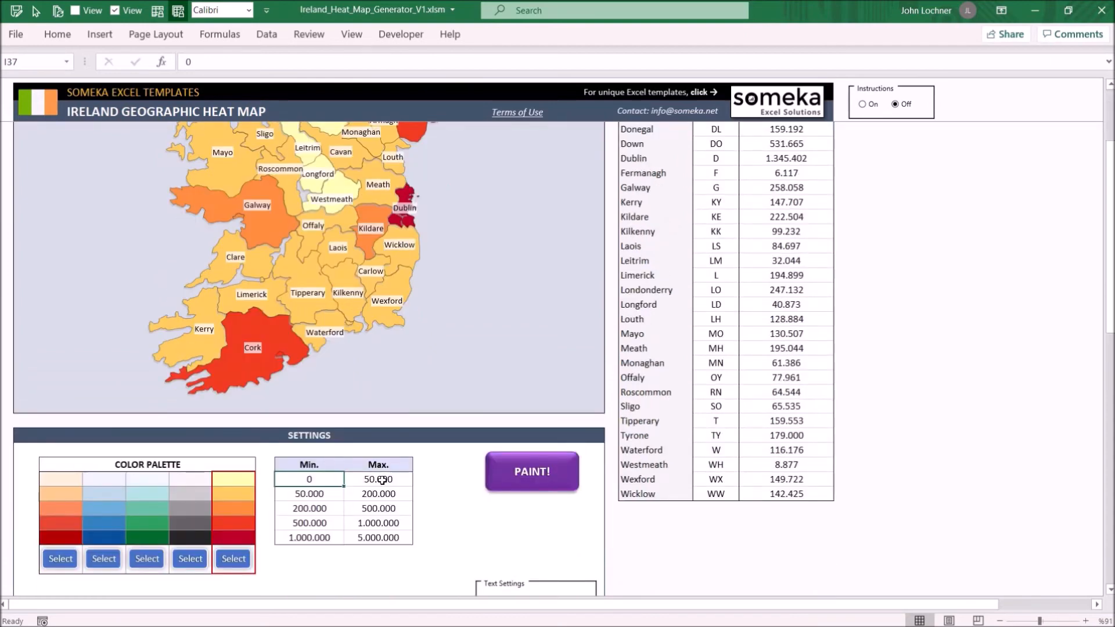
Set the range maxima to 30,000, 100,000 and 200,000, then repaint the map
{"action": "left_click", "coordinate": [378, 479]}
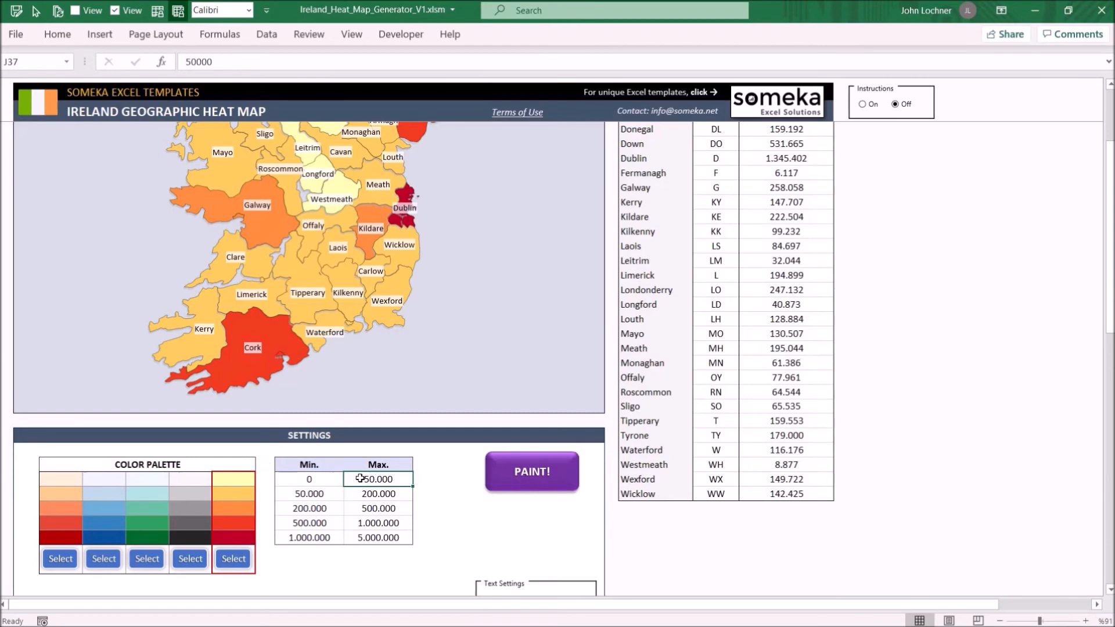
{"action": "type", "text": "30000"}
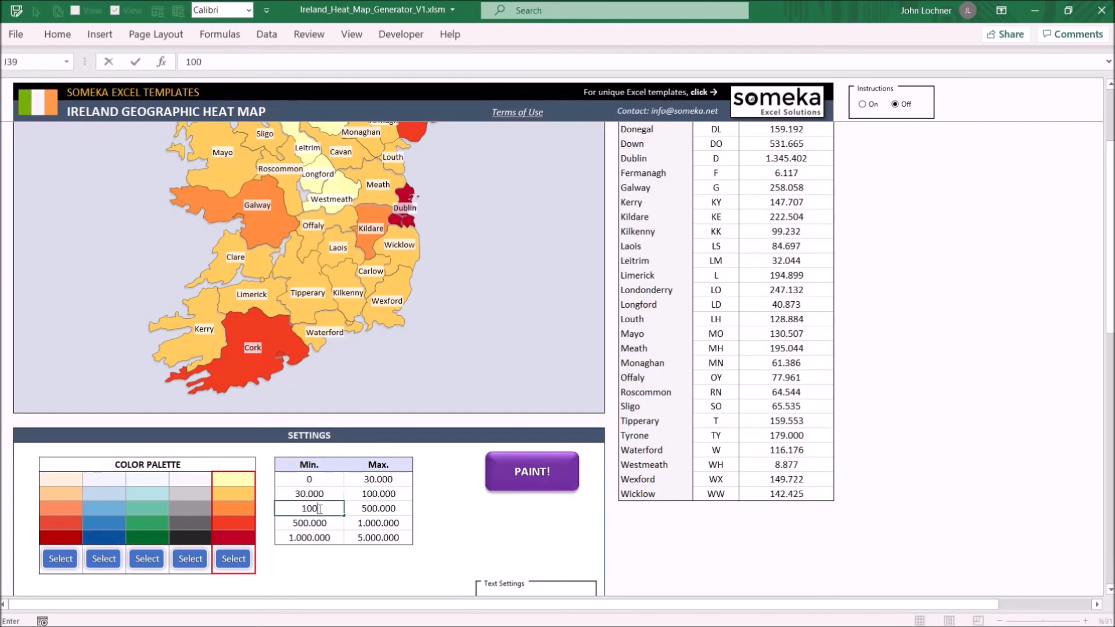
{"action": "type", "text": "200"}
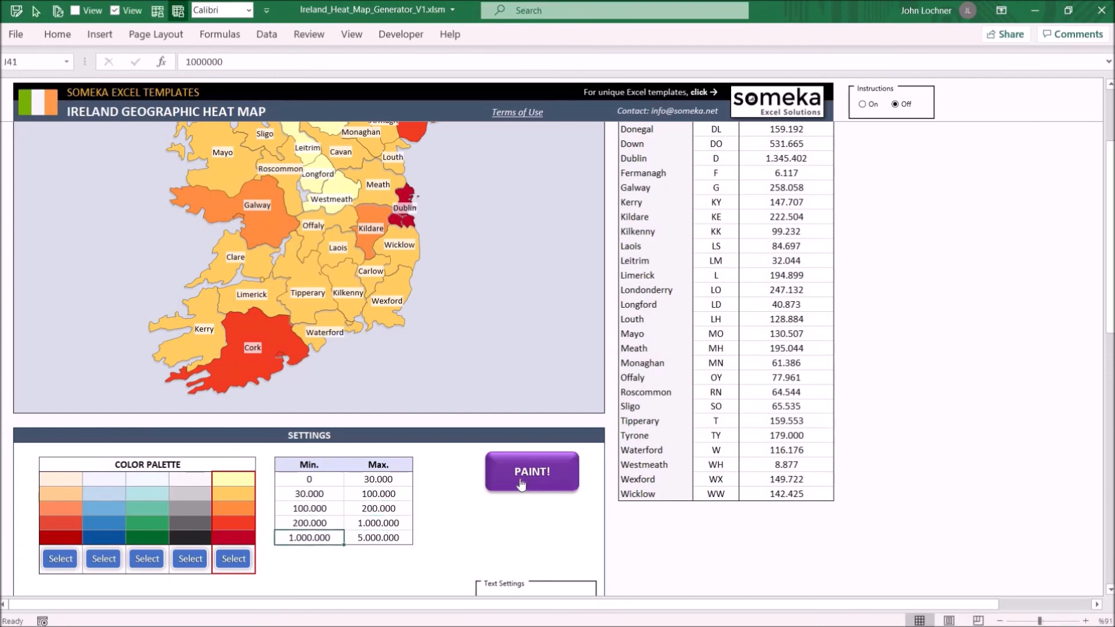
{"action": "left_click", "coordinate": [530, 471]}
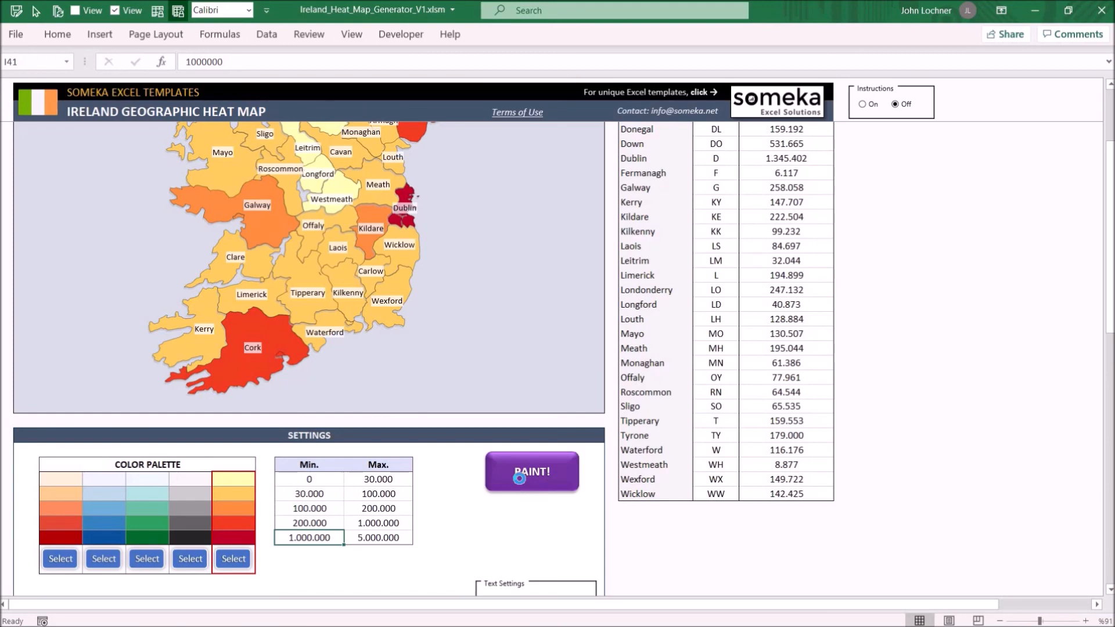
{"action": "scroll", "scroll_direction": "up", "scroll_amount": 3}
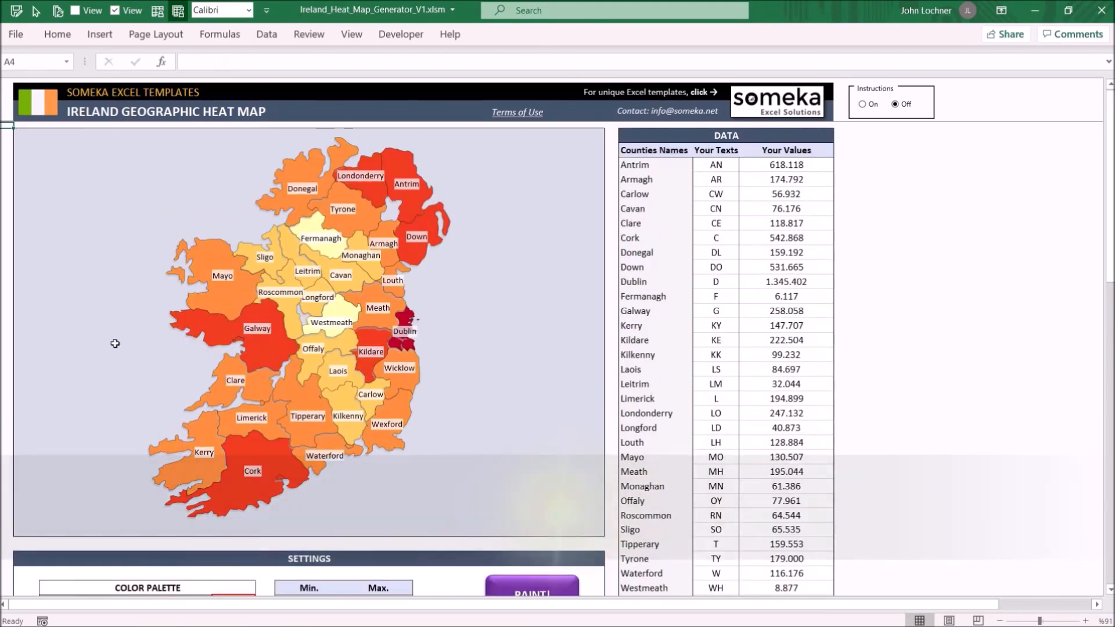